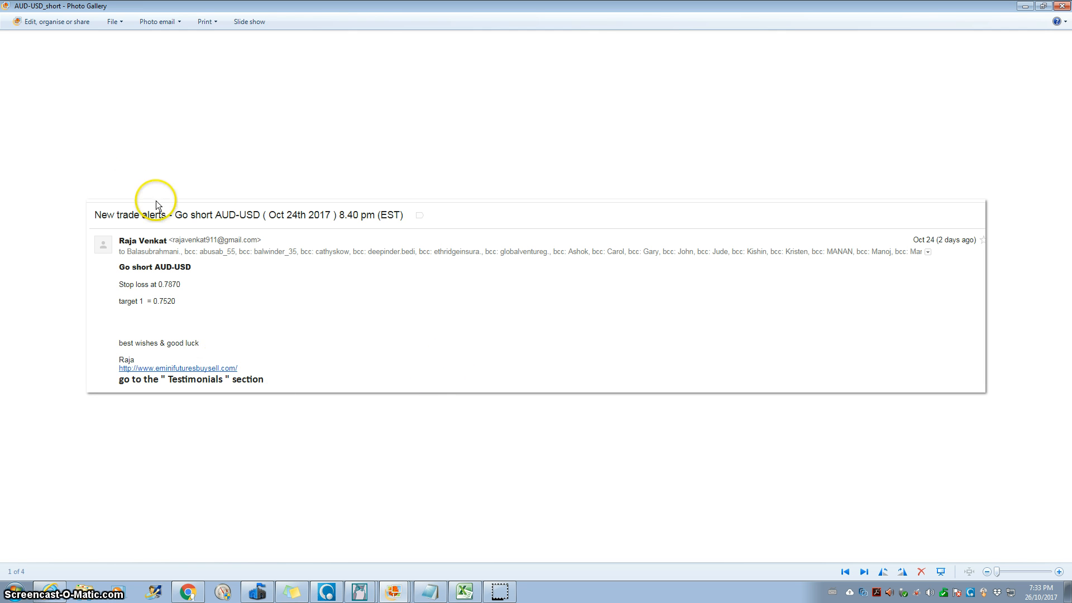
mouse_move(253, 225)
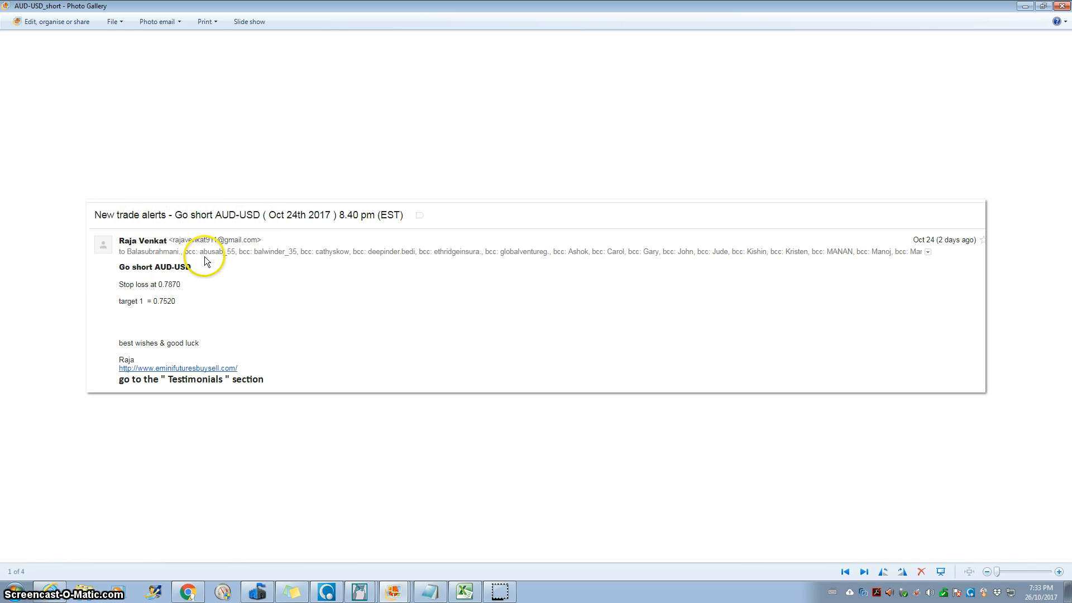
mouse_move(390, 235)
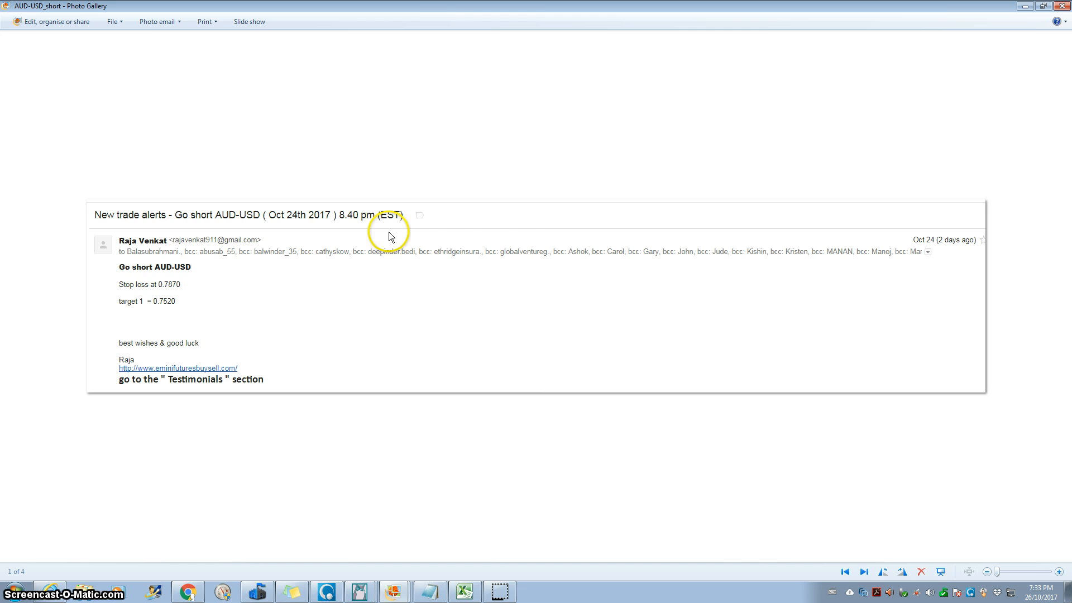
mouse_move(350, 228)
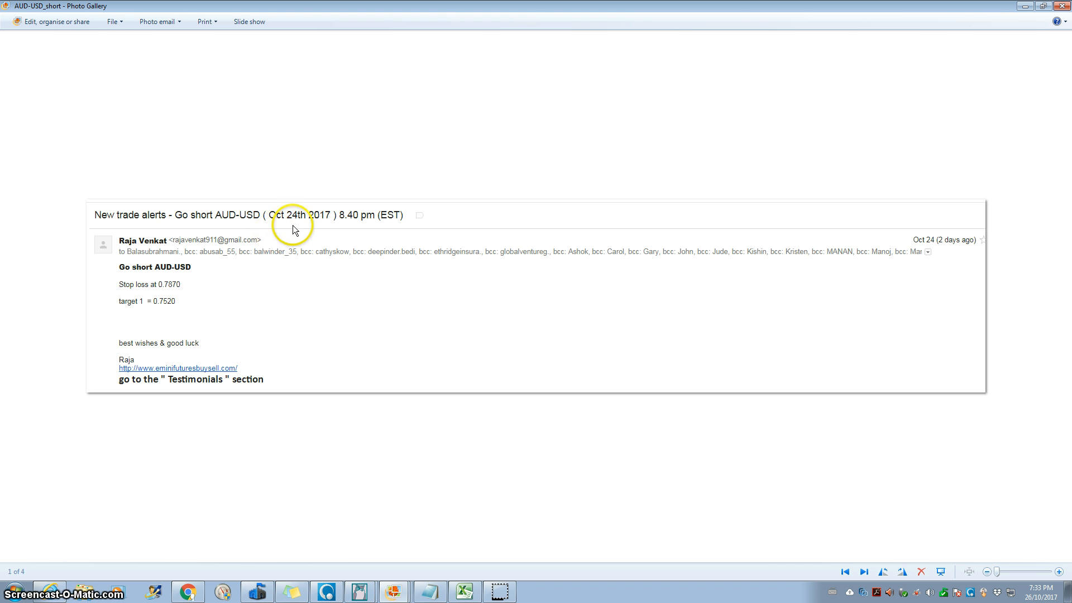
mouse_move(315, 223)
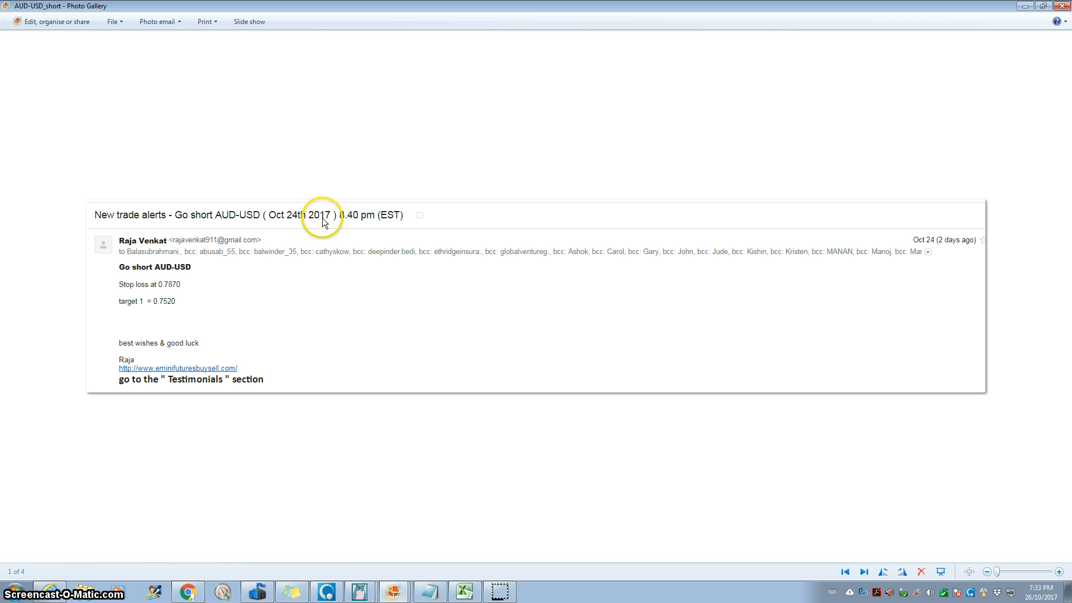
mouse_move(383, 225)
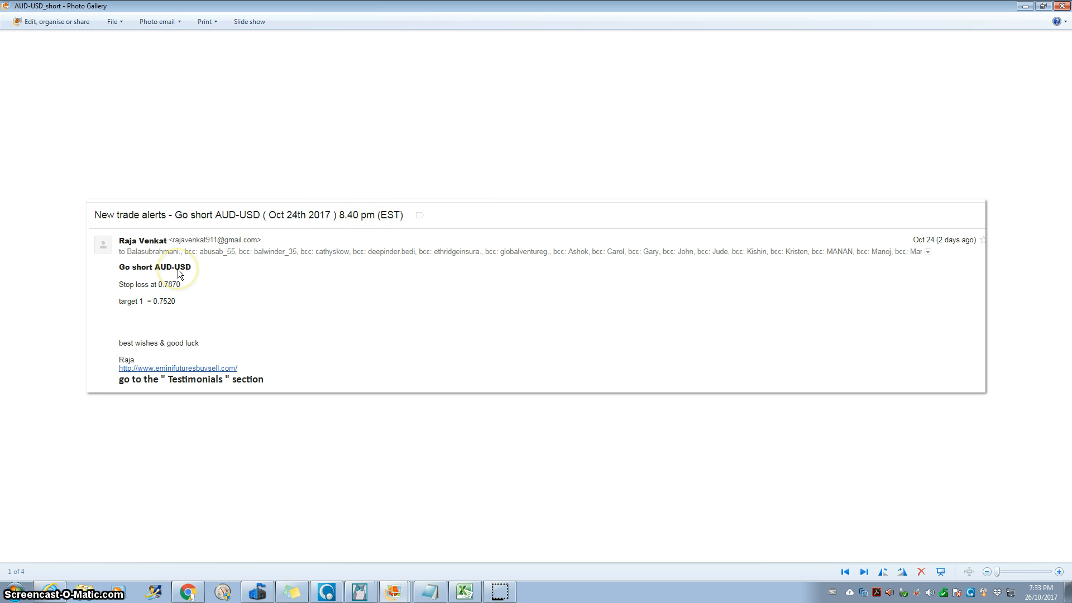
mouse_move(144, 274)
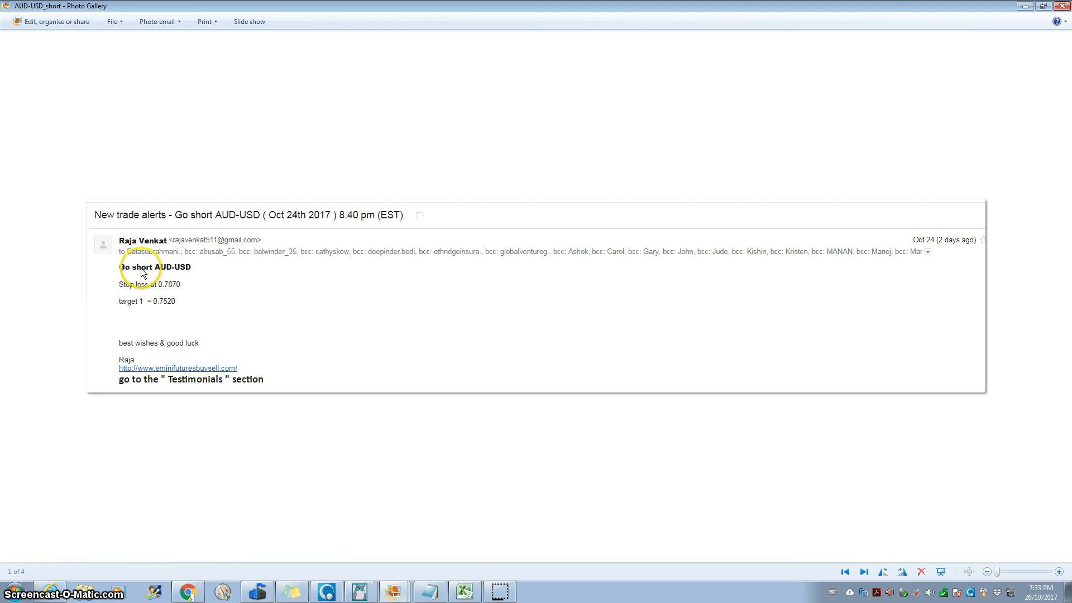
mouse_move(206, 267)
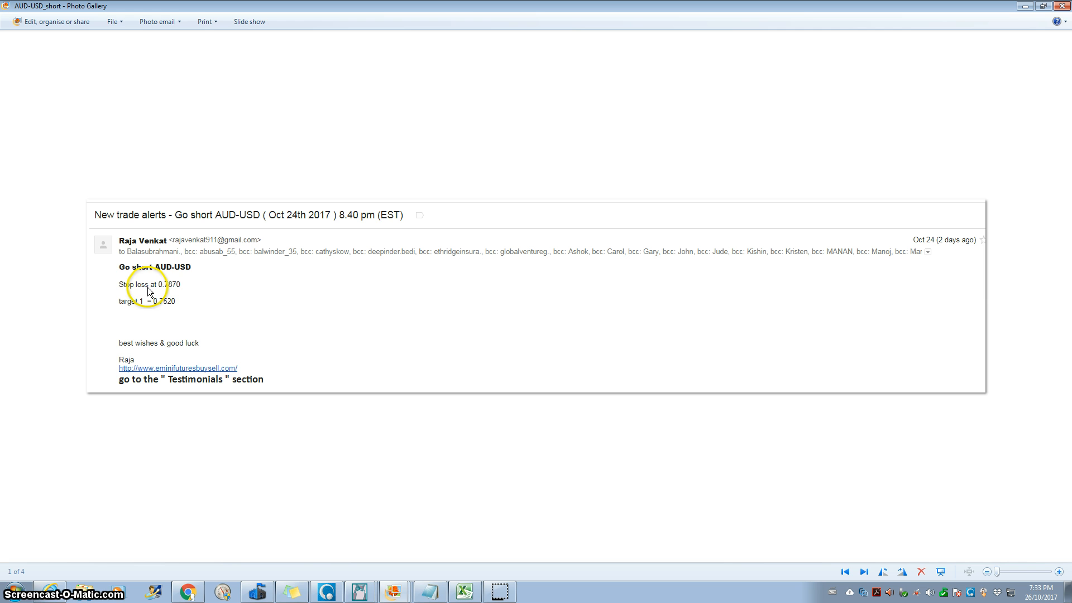
mouse_move(172, 300)
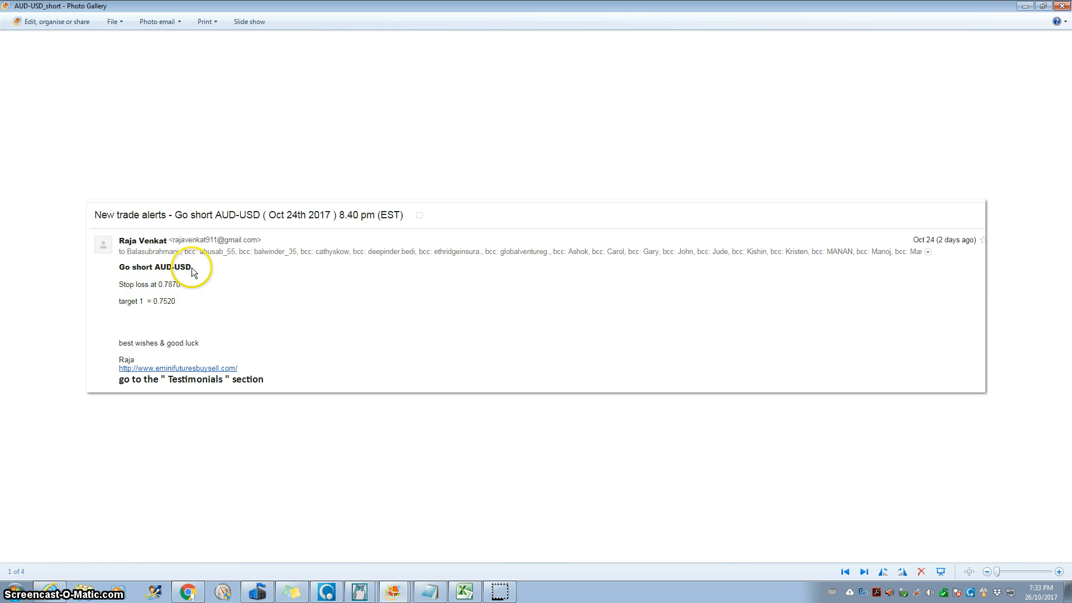
mouse_move(317, 365)
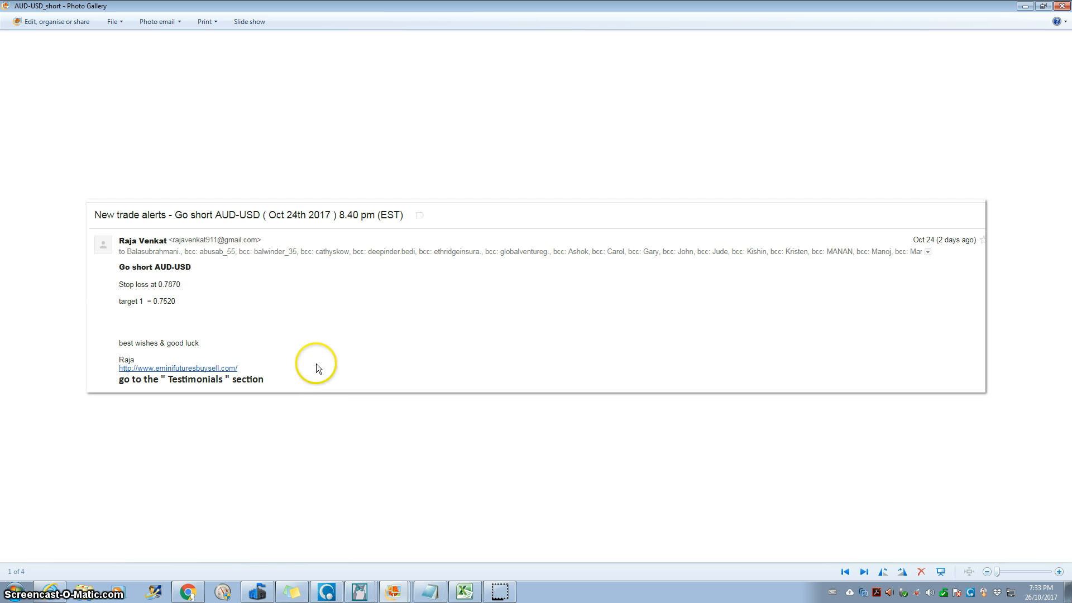
mouse_move(927, 248)
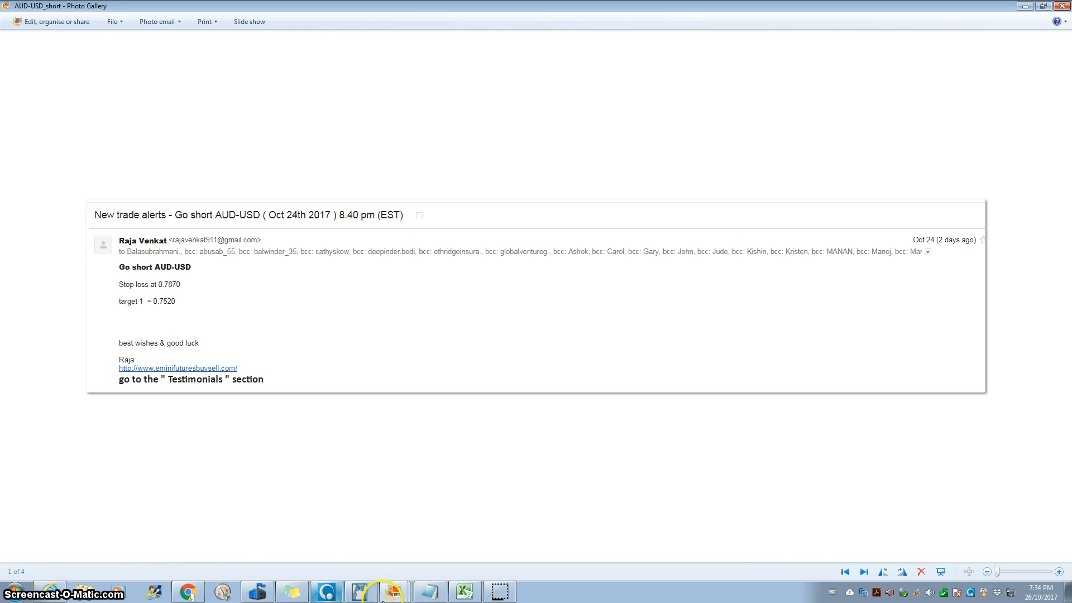
mouse_move(389, 595)
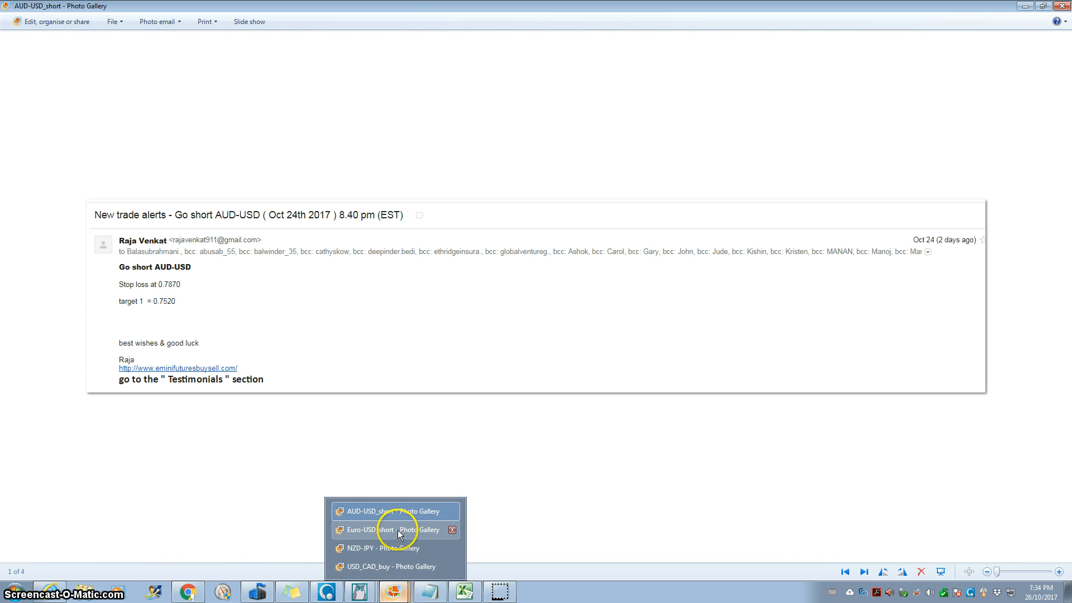
Switch to the NZD-JPY sell alert screenshot window from the taskbar.
click(376, 548)
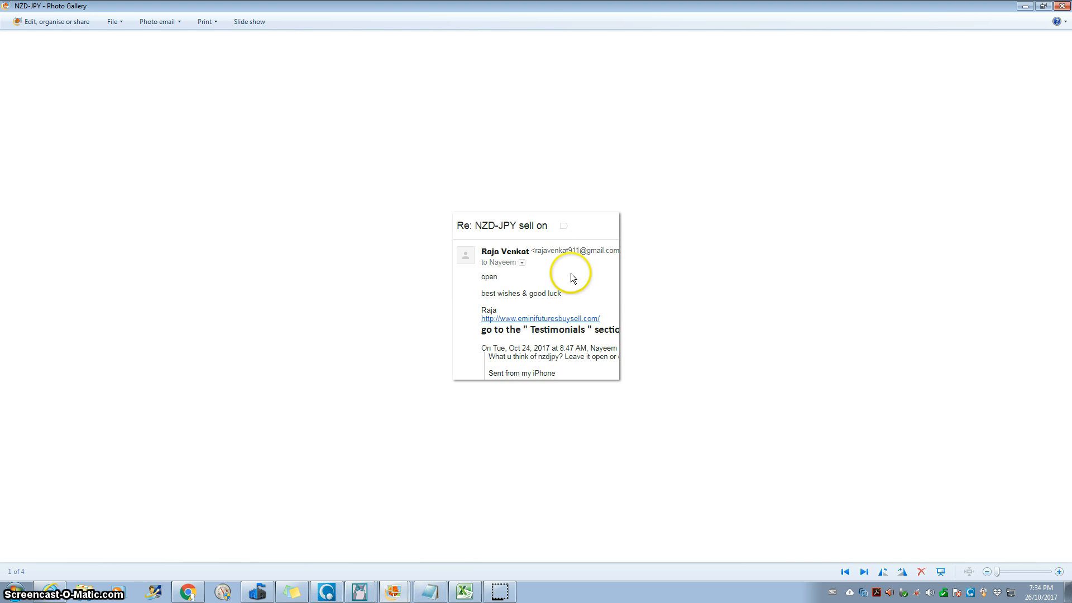
mouse_move(545, 360)
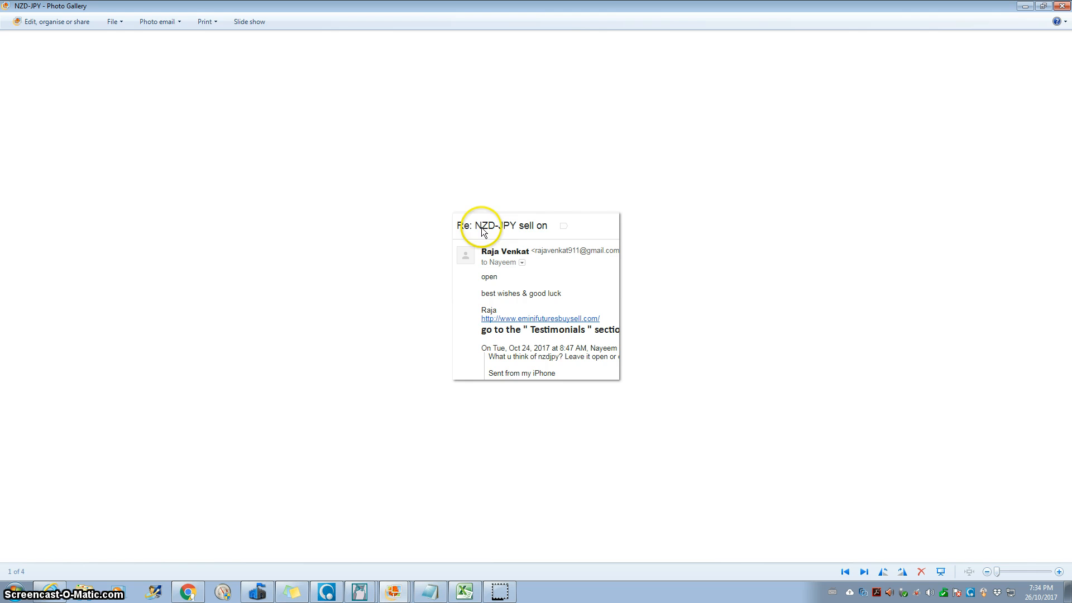
mouse_move(504, 320)
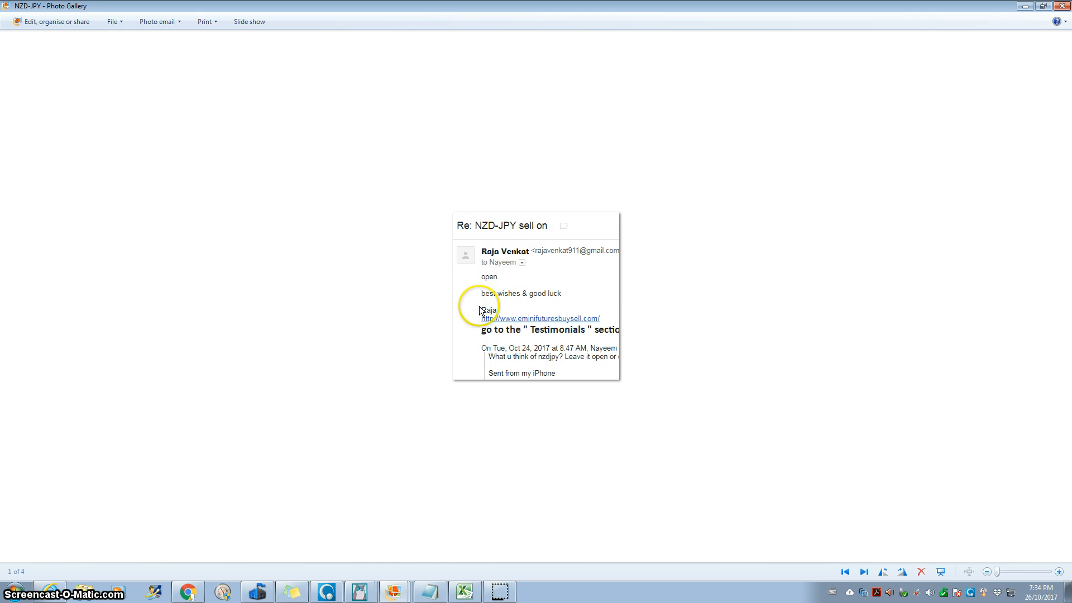
mouse_move(394, 591)
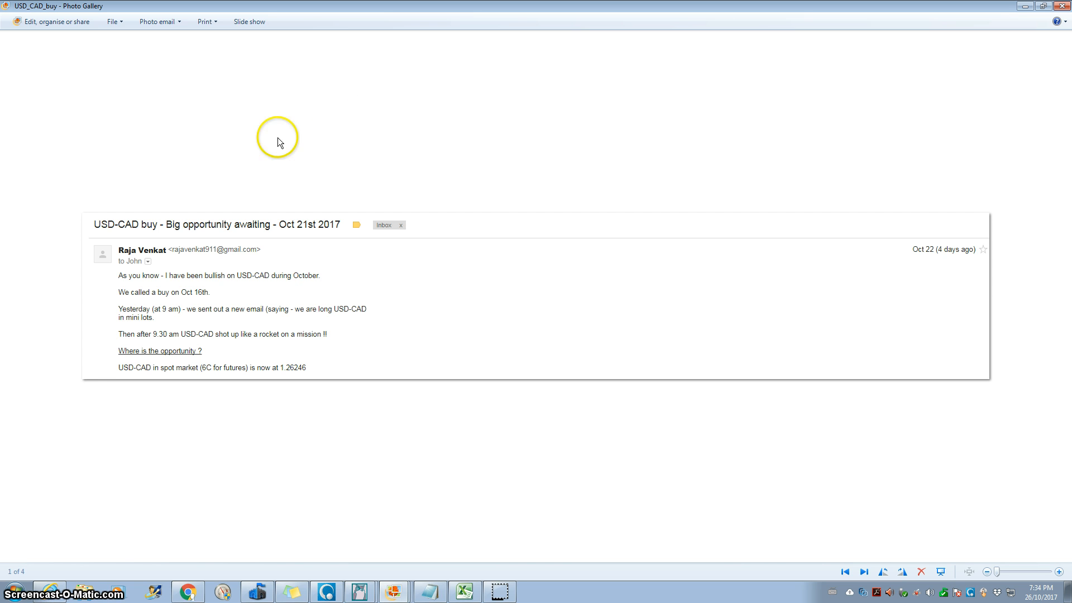
mouse_move(152, 230)
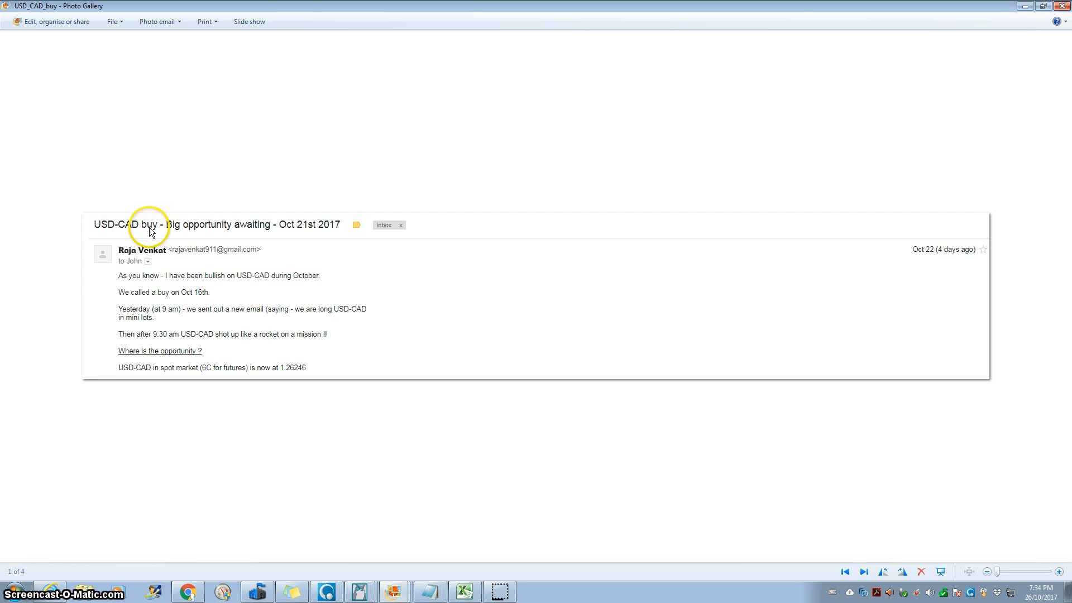
mouse_move(159, 232)
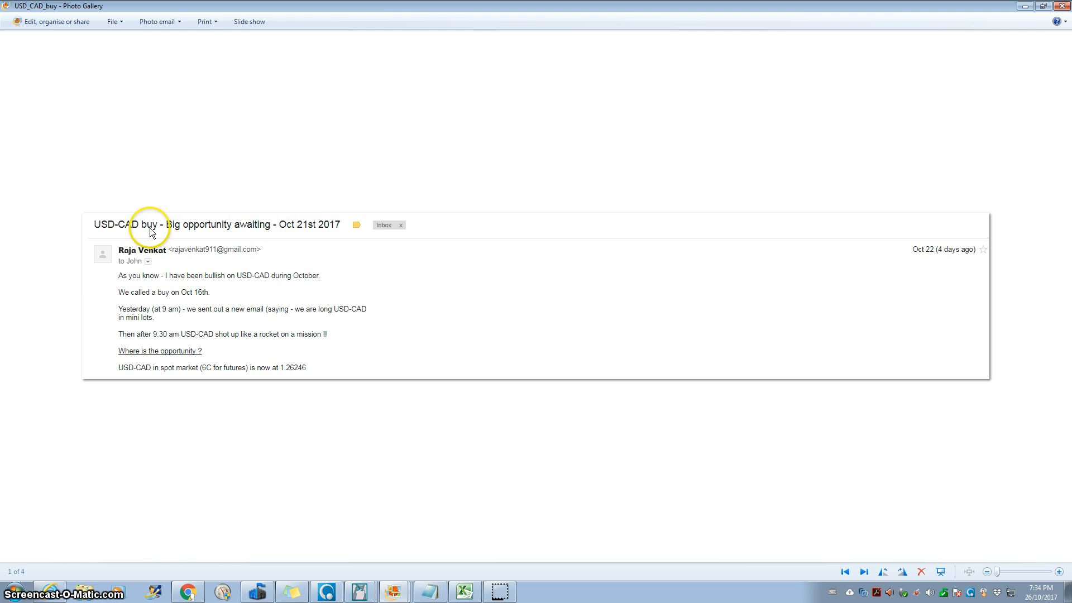
mouse_move(140, 218)
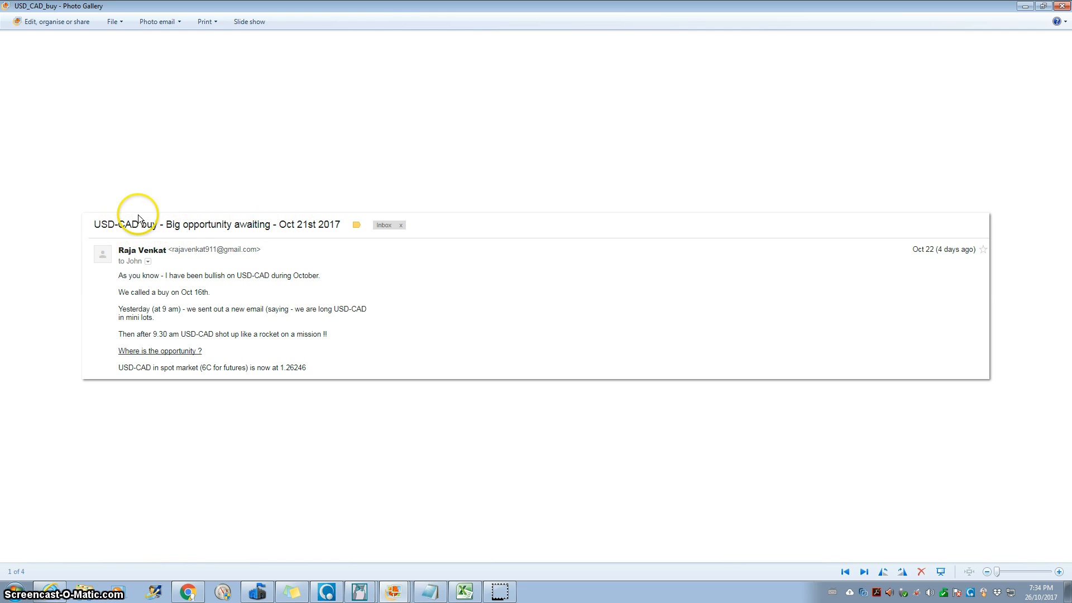
mouse_move(175, 231)
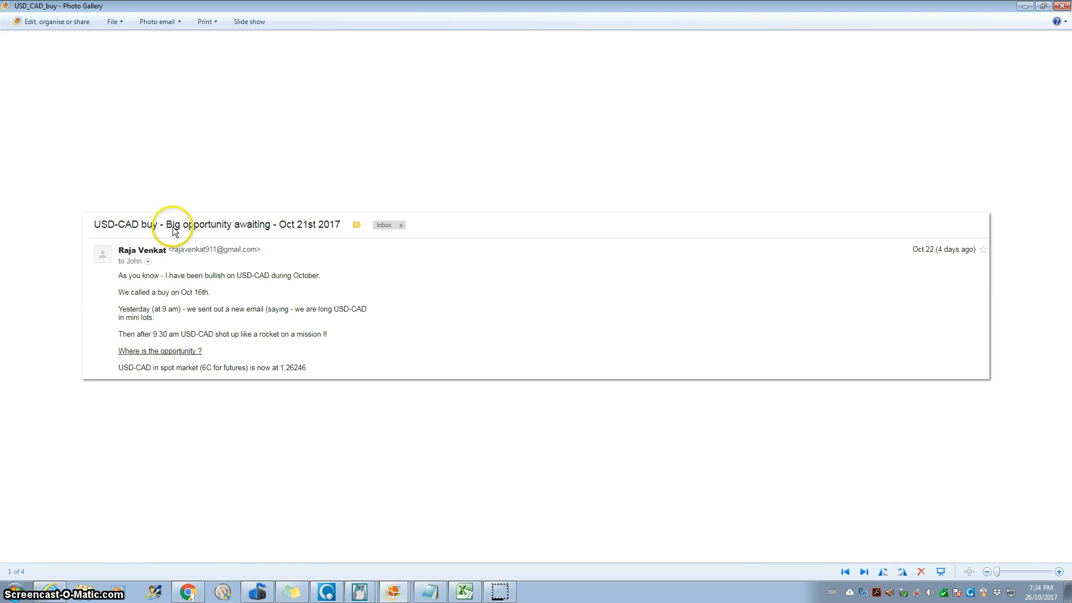
mouse_move(302, 230)
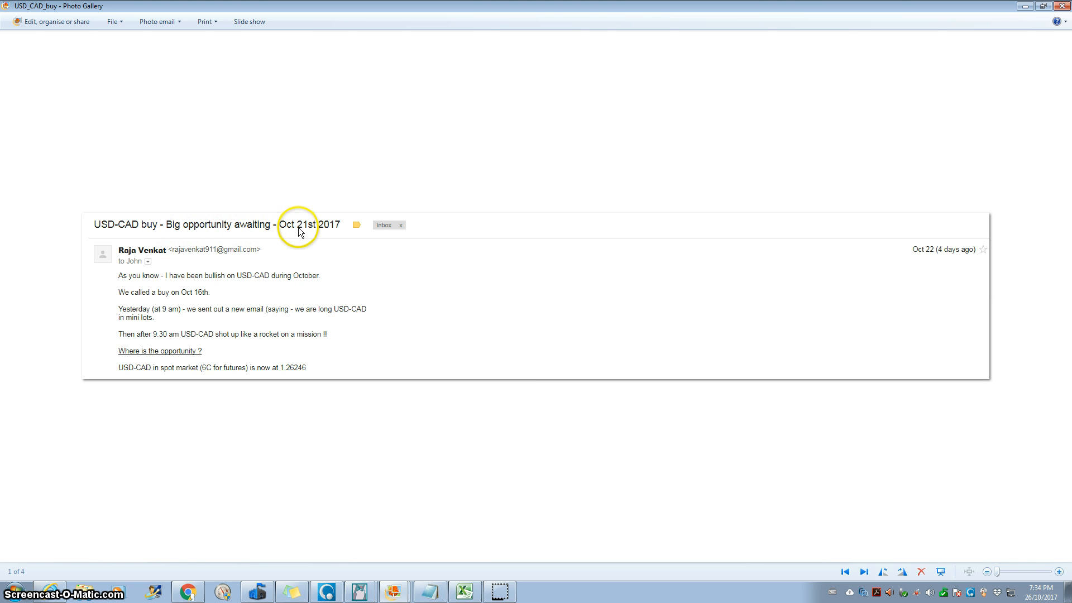
mouse_move(161, 312)
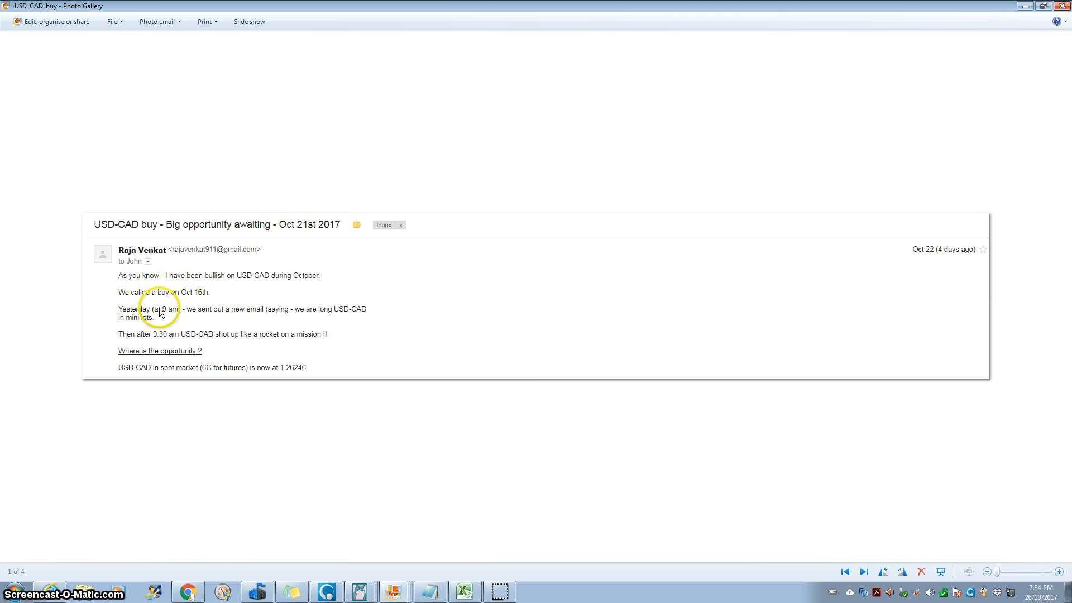
mouse_move(234, 357)
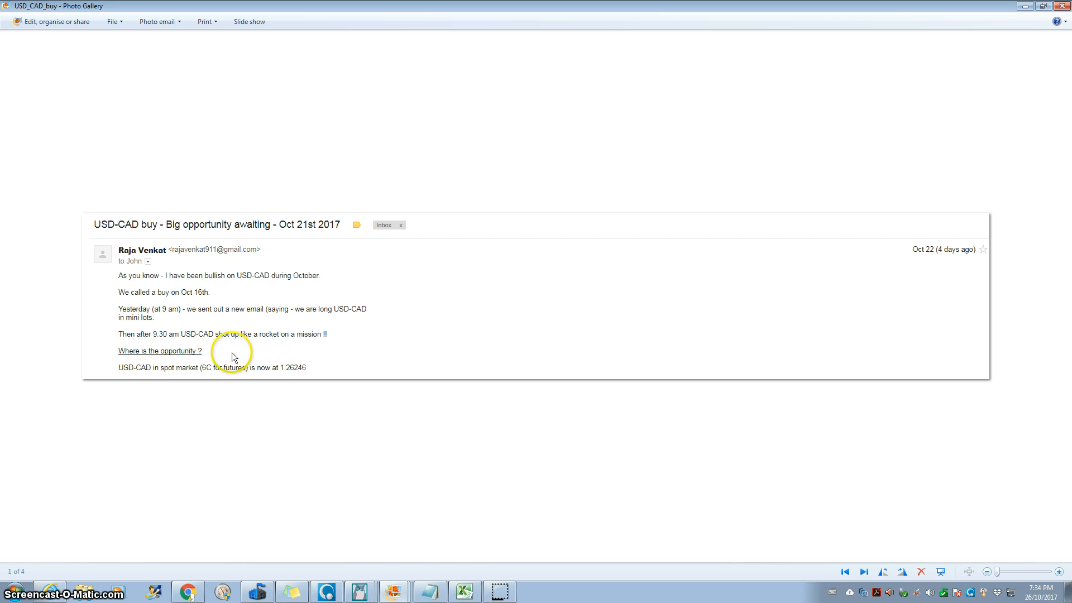
mouse_move(215, 371)
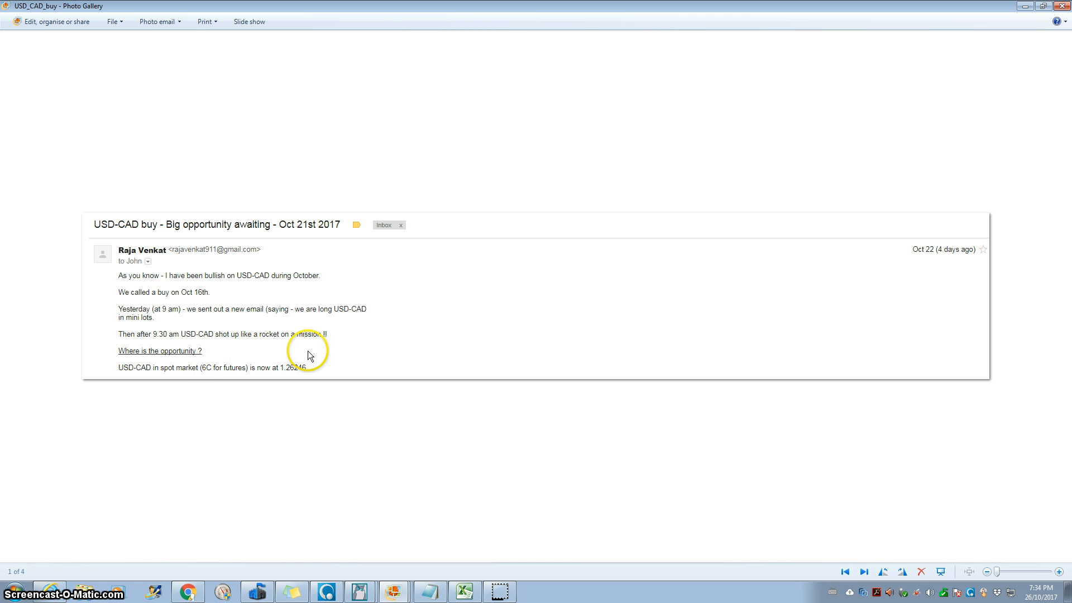
mouse_move(206, 289)
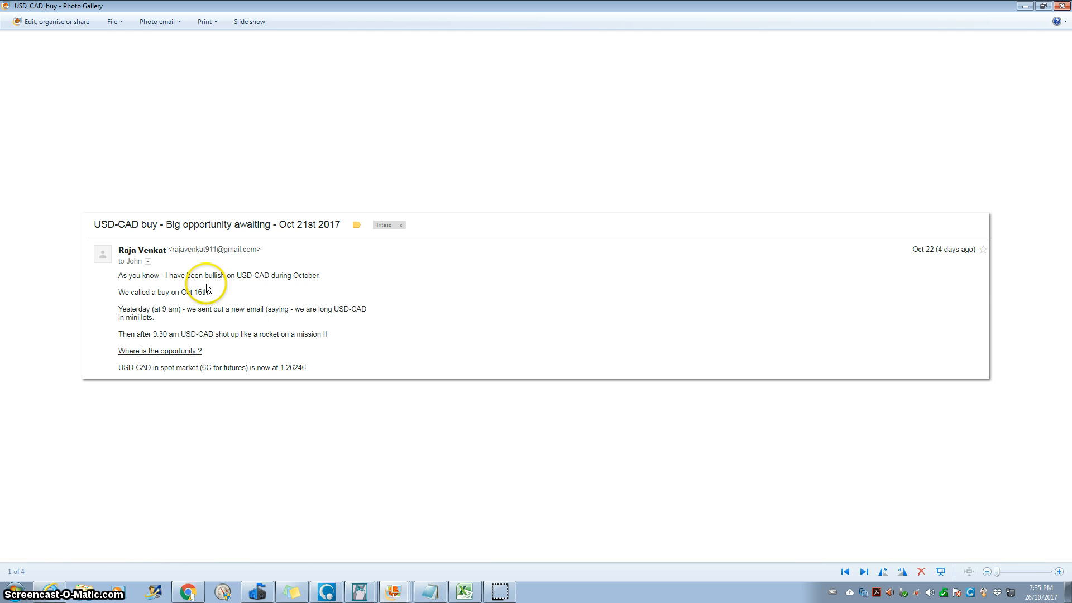
mouse_move(354, 232)
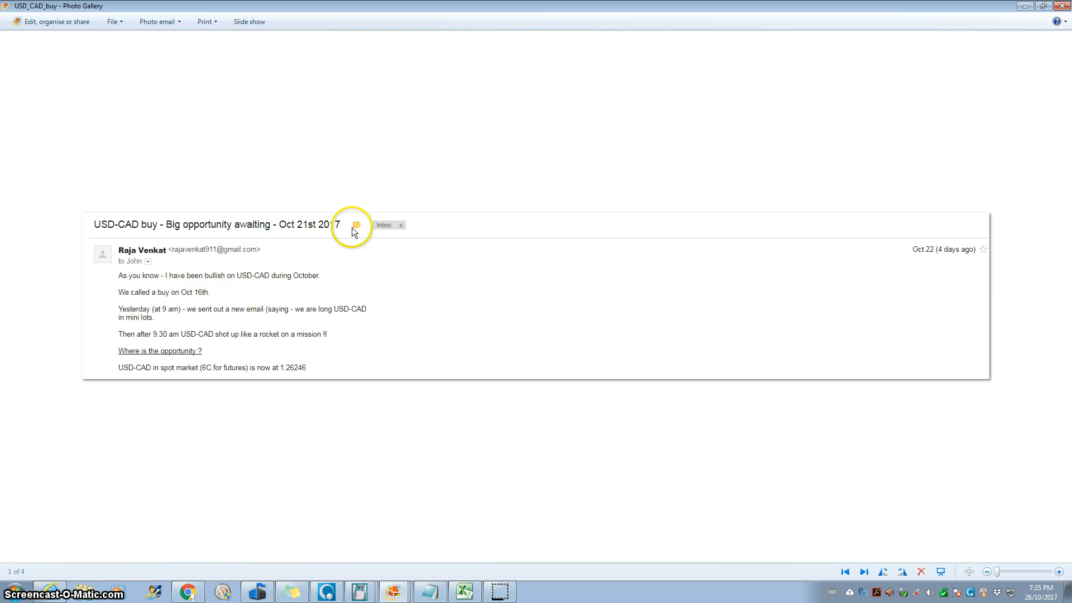
mouse_move(350, 206)
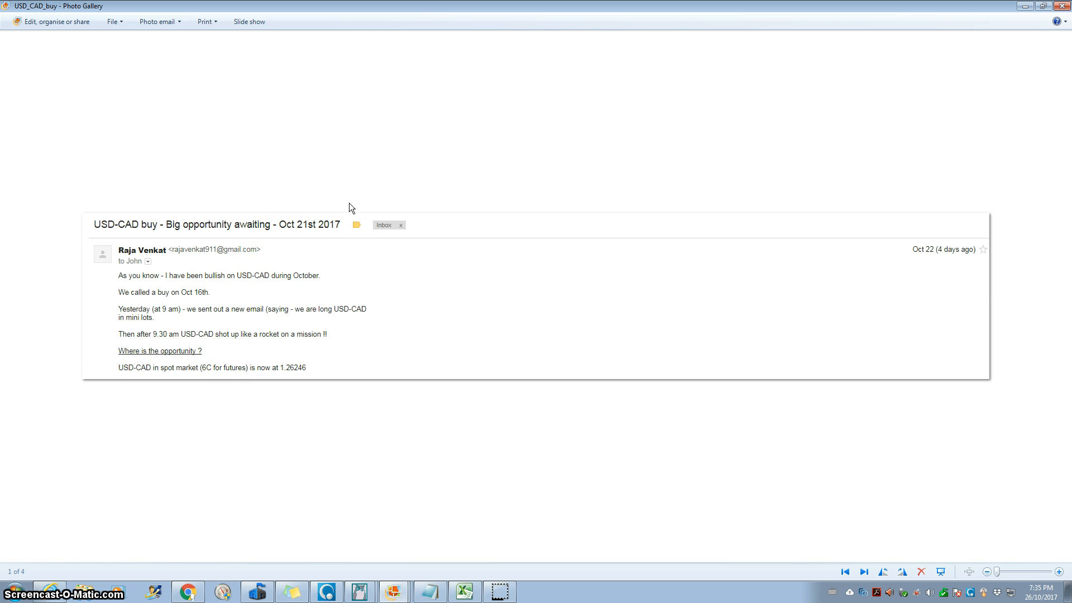
mouse_move(348, 213)
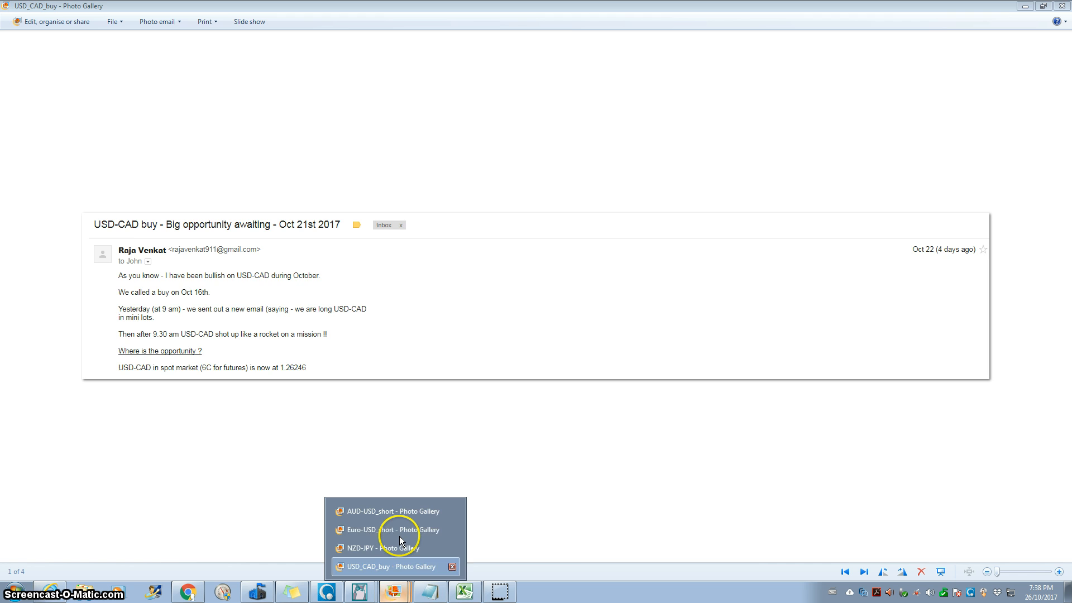
Switch to the Euro-USD_short image showing the Oct 23rd 2017 sell alert.
click(395, 529)
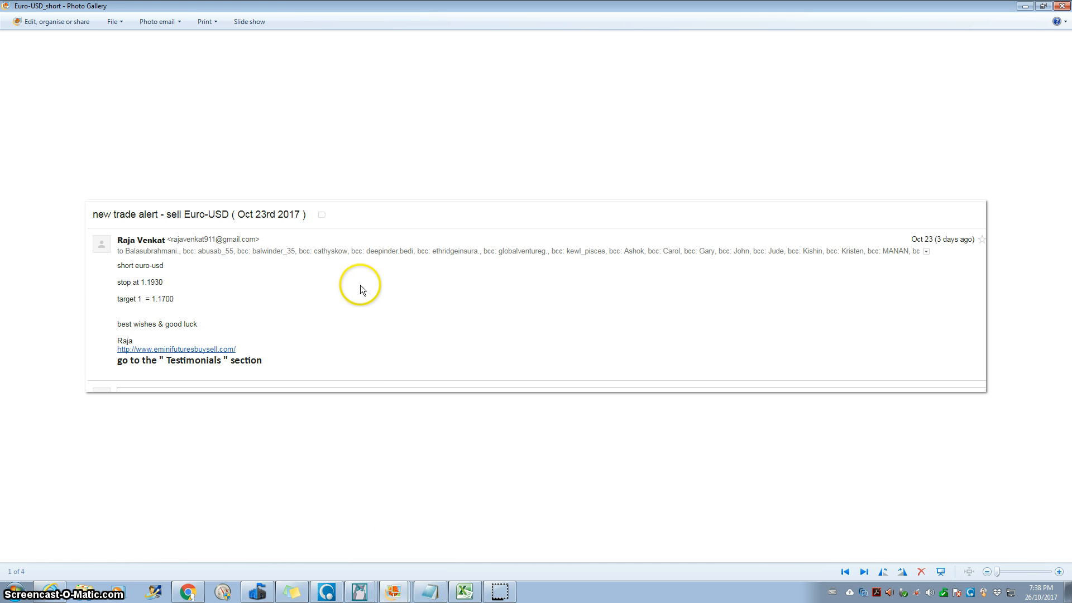
mouse_move(203, 217)
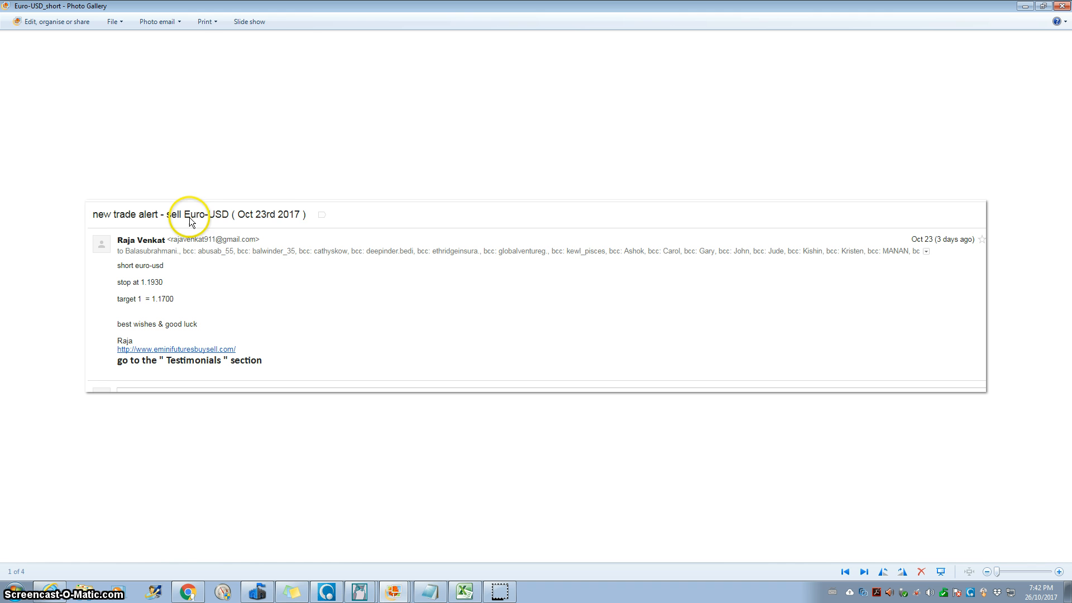
mouse_move(147, 217)
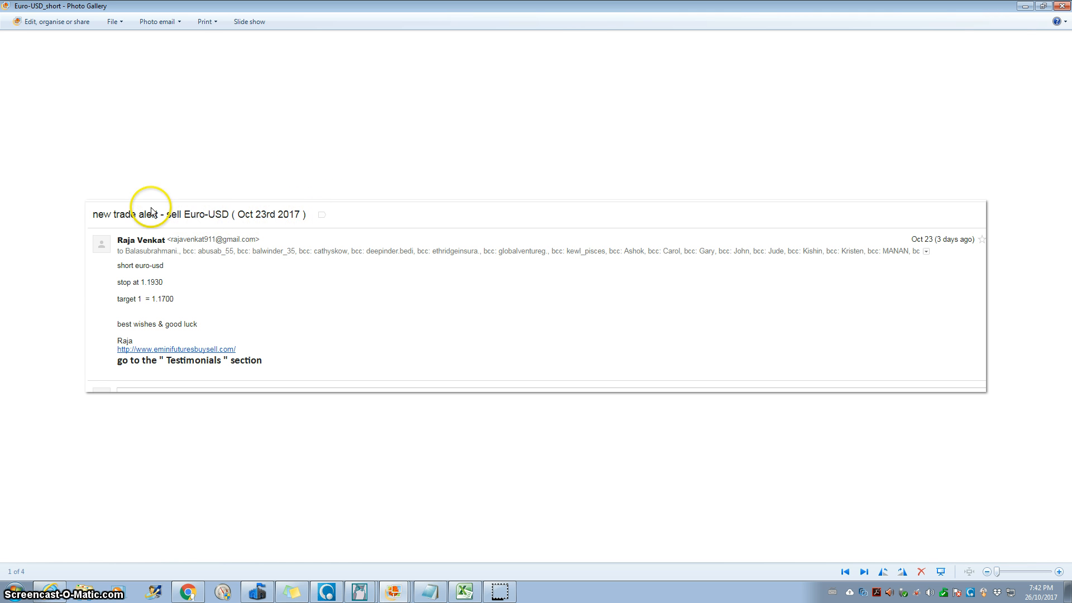
mouse_move(291, 224)
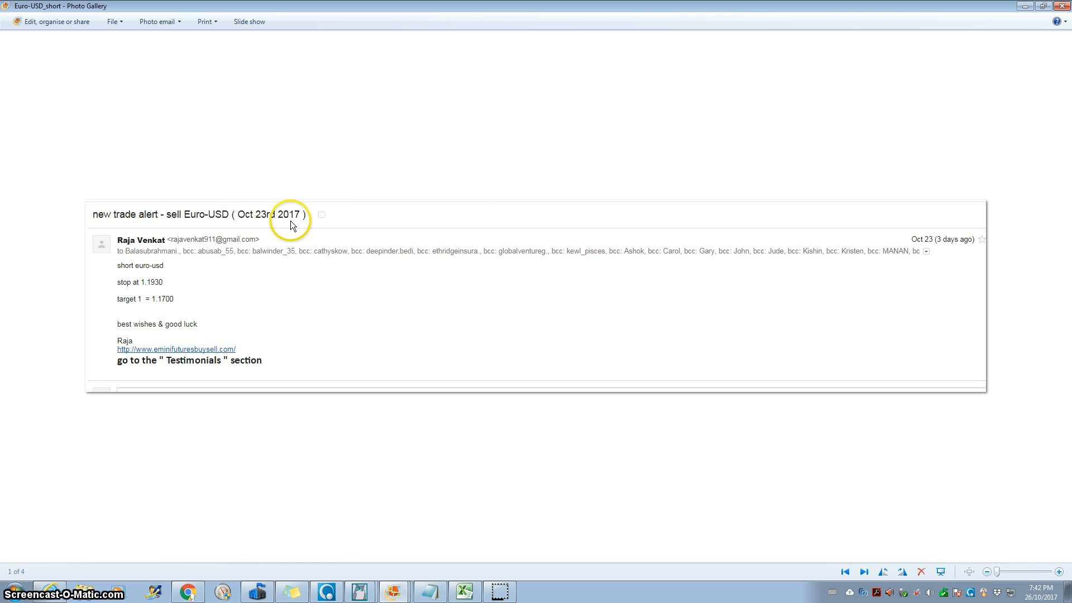